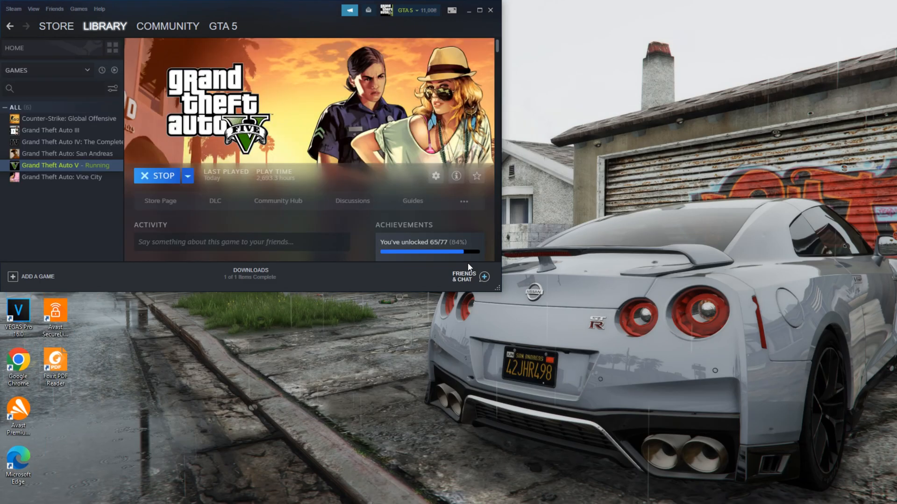
# Download the Gameconfig archive from its gta5-mods page.
pyautogui.click(127, 495)
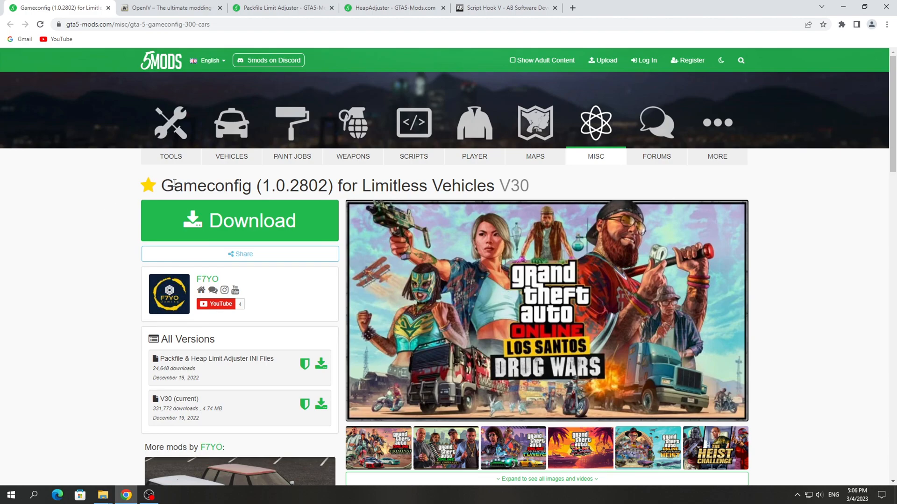
pyautogui.doubleClick(207, 186)
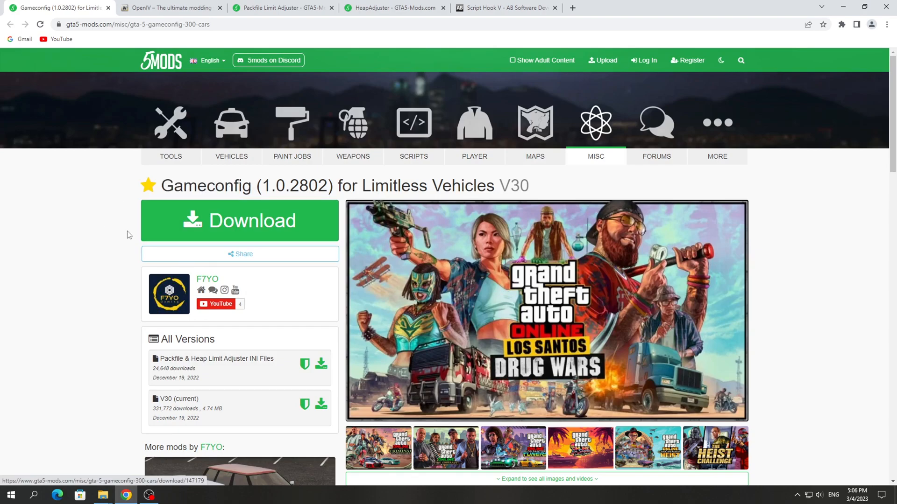
pyautogui.moveTo(165, 226)
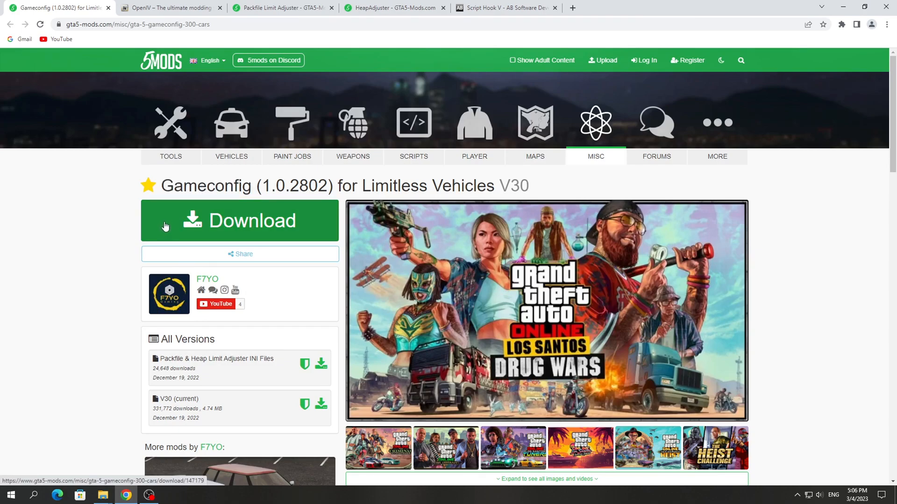
pyautogui.click(239, 221)
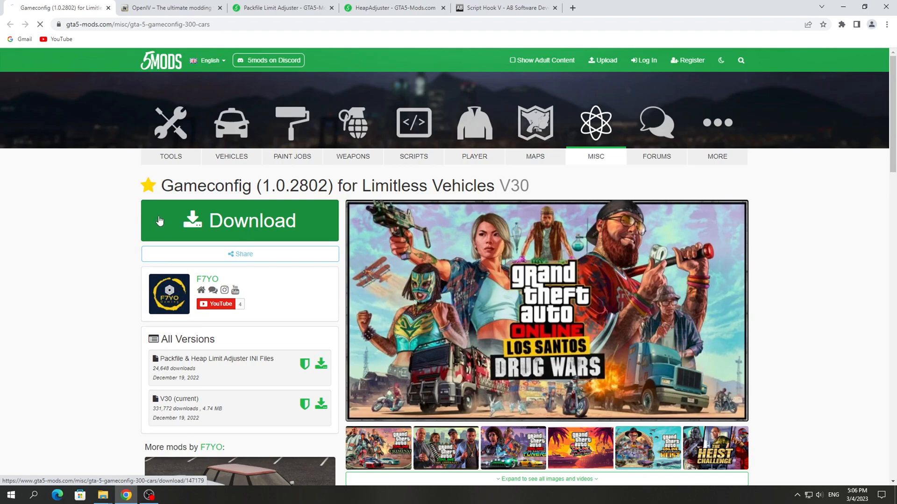
pyautogui.click(239, 220)
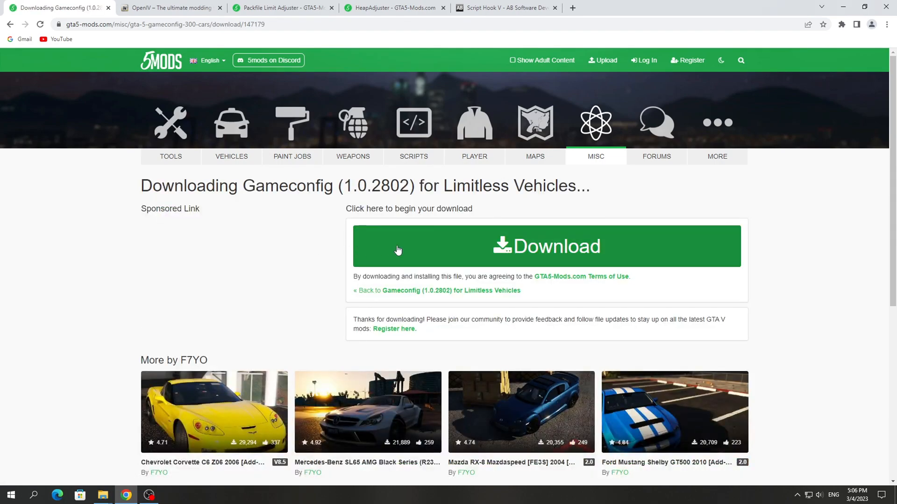
pyautogui.click(545, 246)
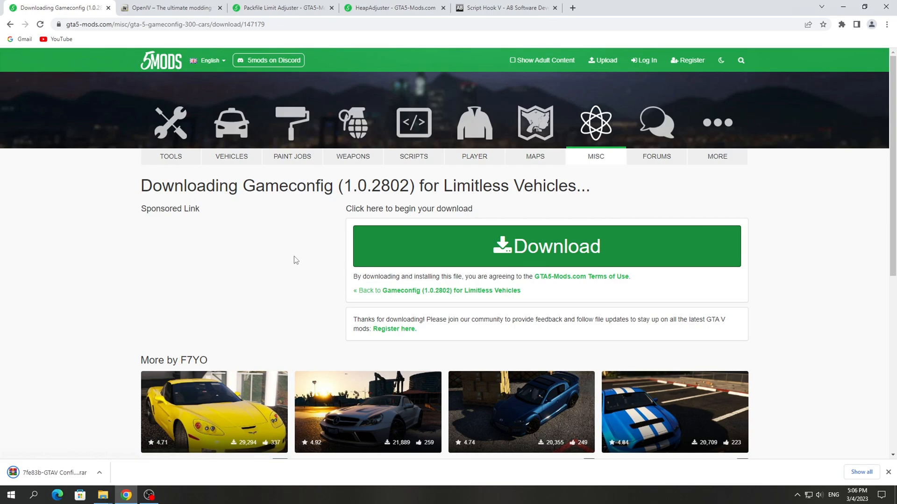
pyautogui.moveTo(179, 45)
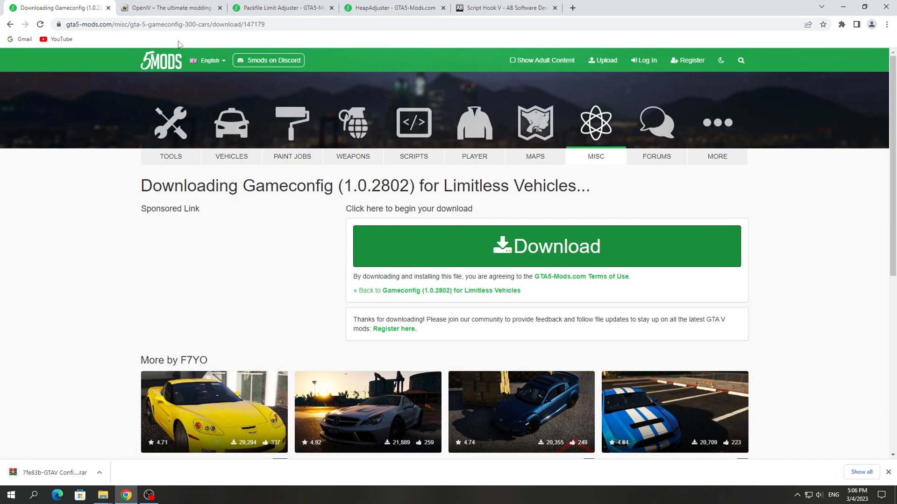
# Download the OpenIV 4.1 installer, Packfile Limit Adjuster and HeapAdjuster from their tabs.
pyautogui.click(169, 7)
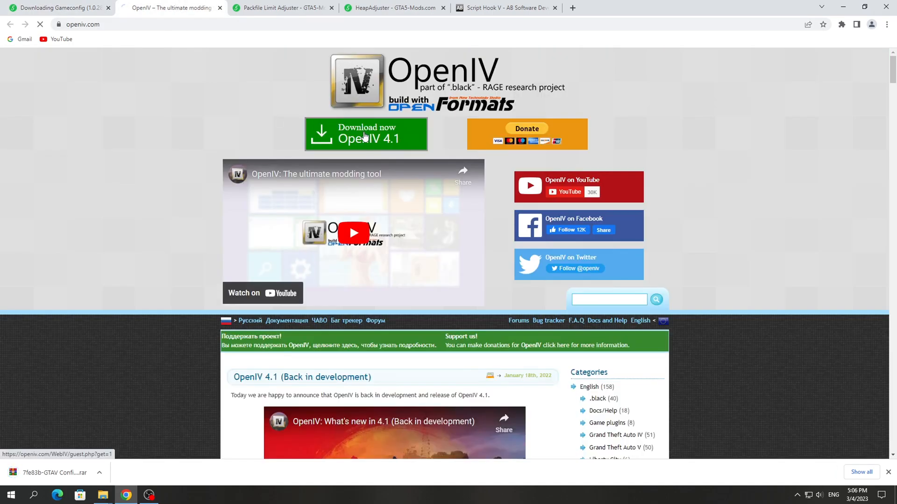
pyautogui.click(367, 134)
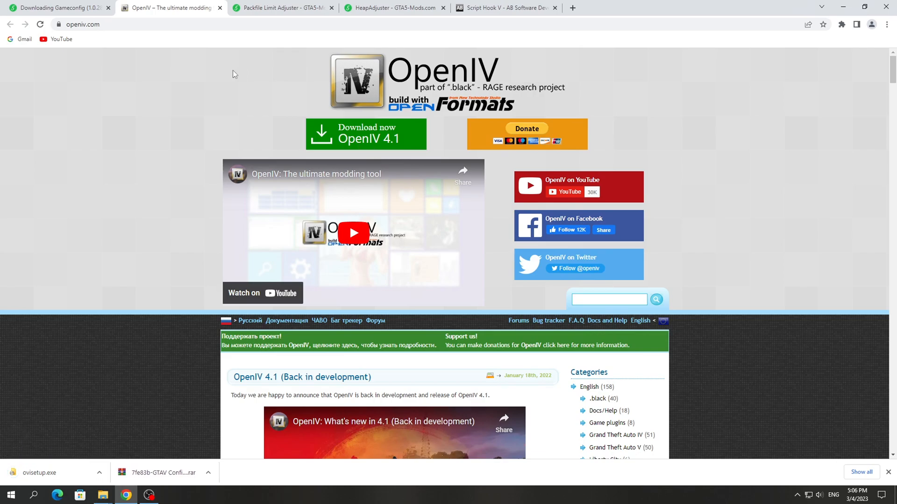
pyautogui.moveTo(280, 81)
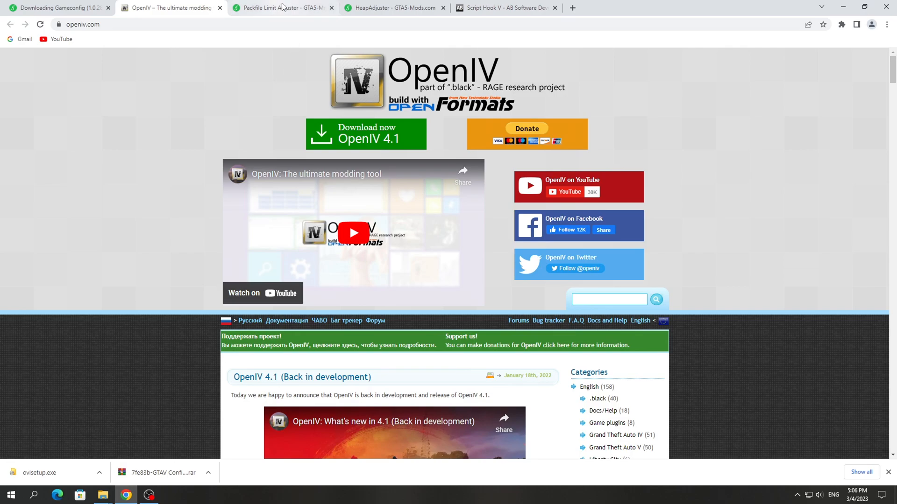
pyautogui.click(280, 7)
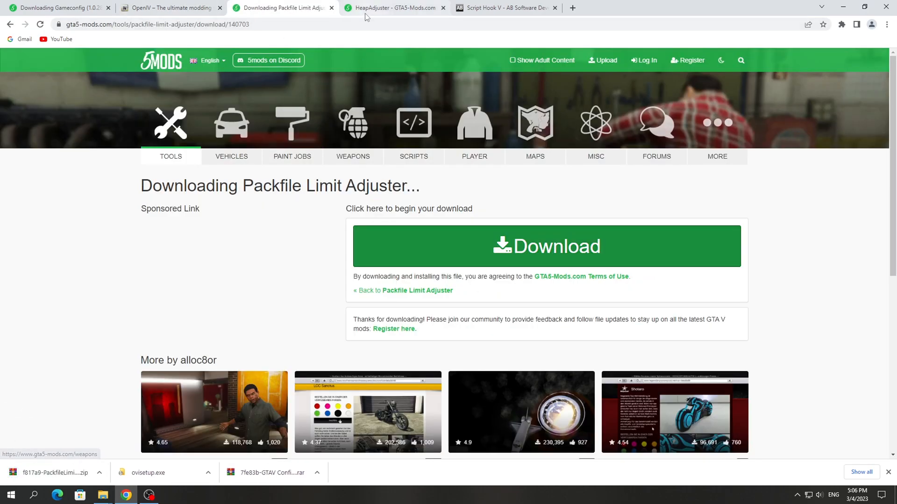
pyautogui.click(393, 7)
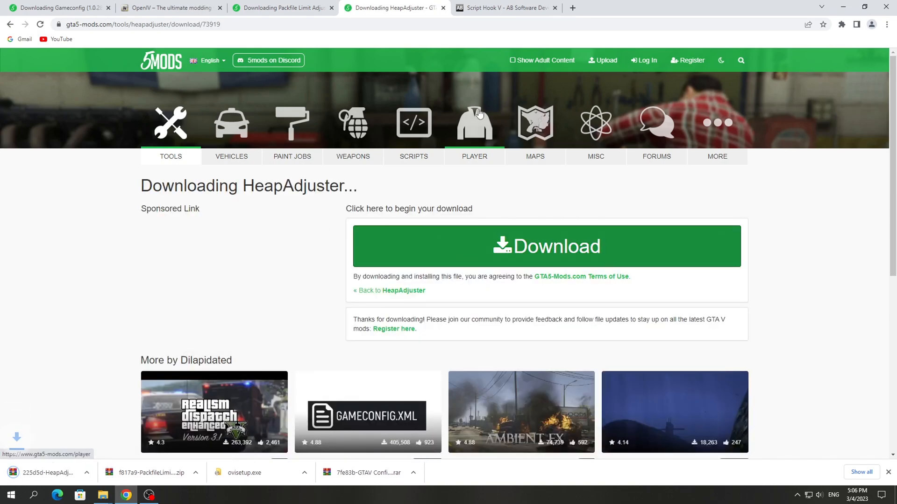
pyautogui.click(506, 7)
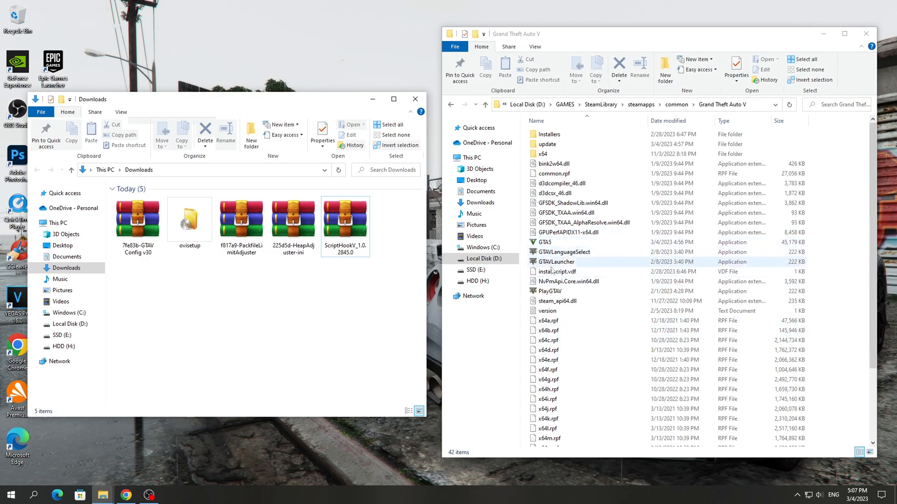
# Extract Script Hook V, Packfile Limit Adjuster and HeapAdjuster archives into the Grand Theft Auto V folder.
pyautogui.click(344, 220)
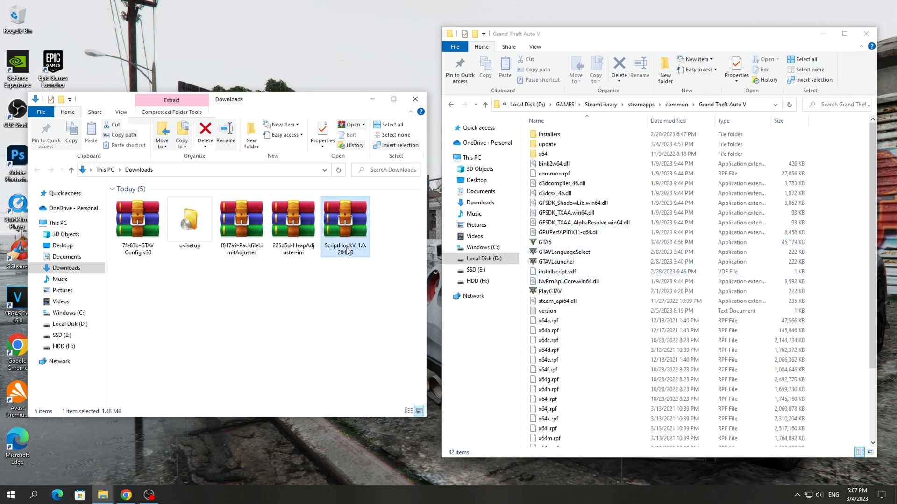
pyautogui.doubleClick(345, 220)
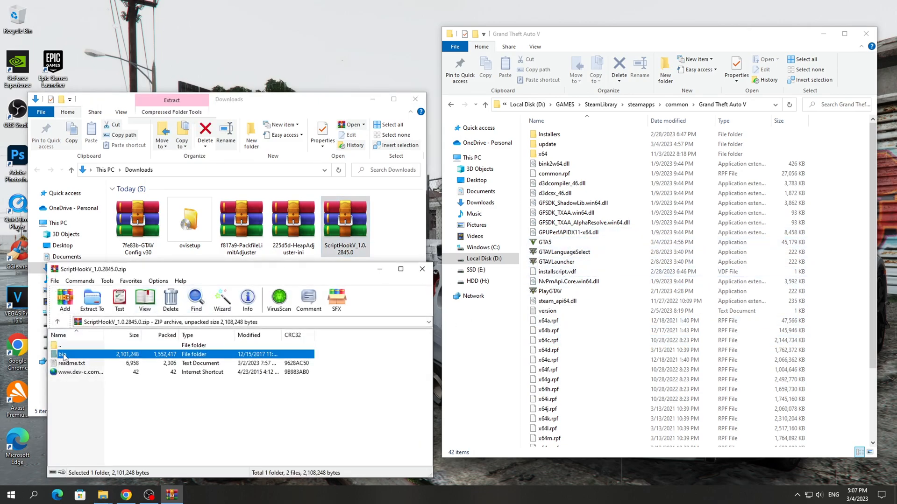
pyautogui.doubleClick(62, 354)
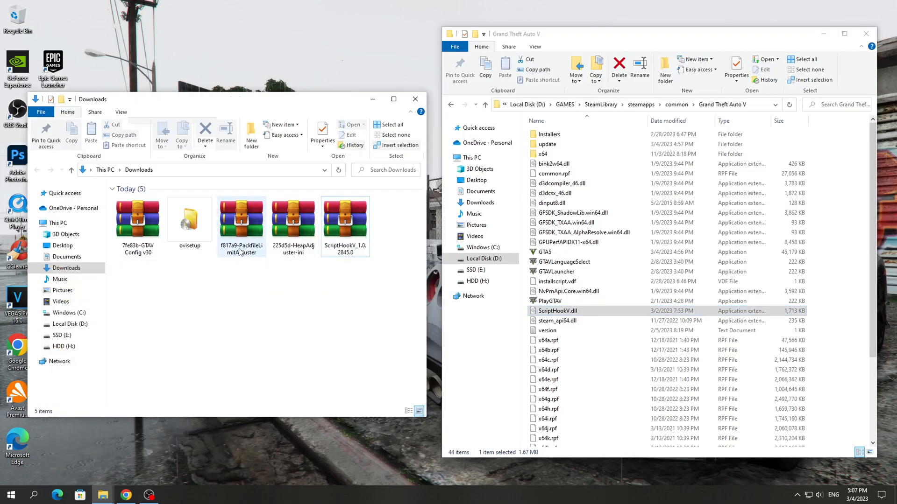
pyautogui.doubleClick(241, 220)
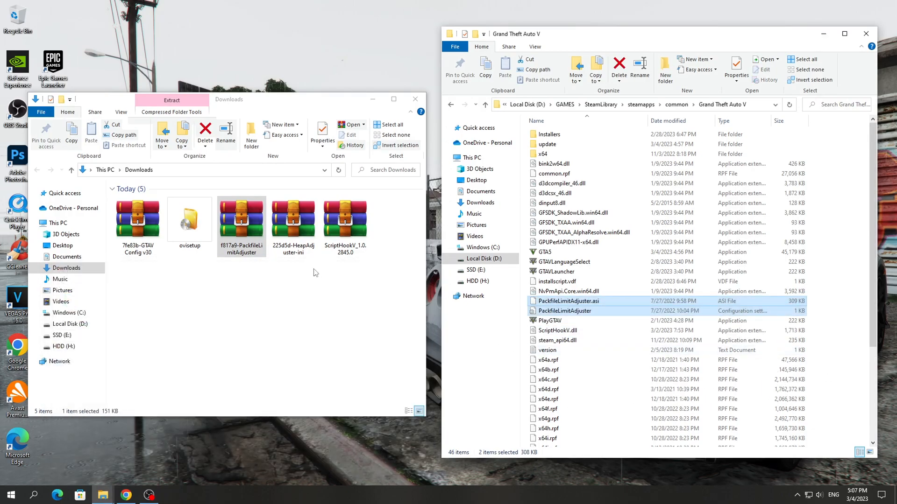
pyautogui.doubleClick(293, 221)
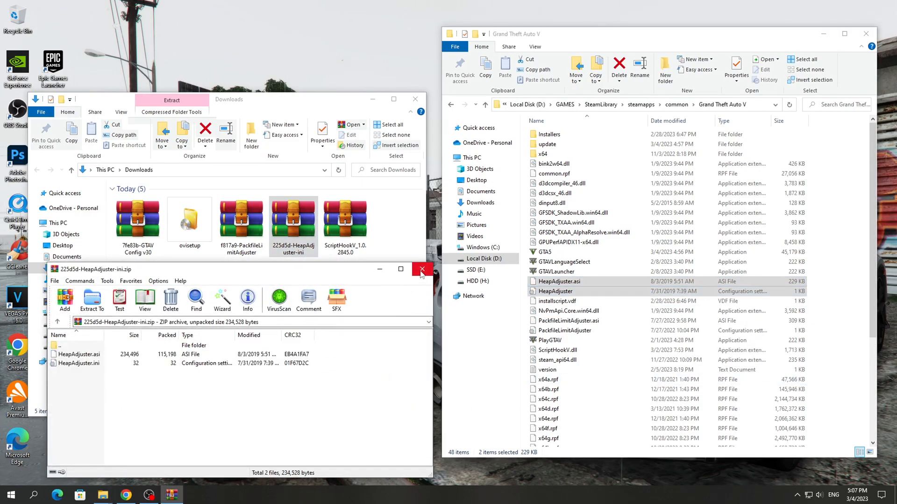
pyautogui.click(423, 269)
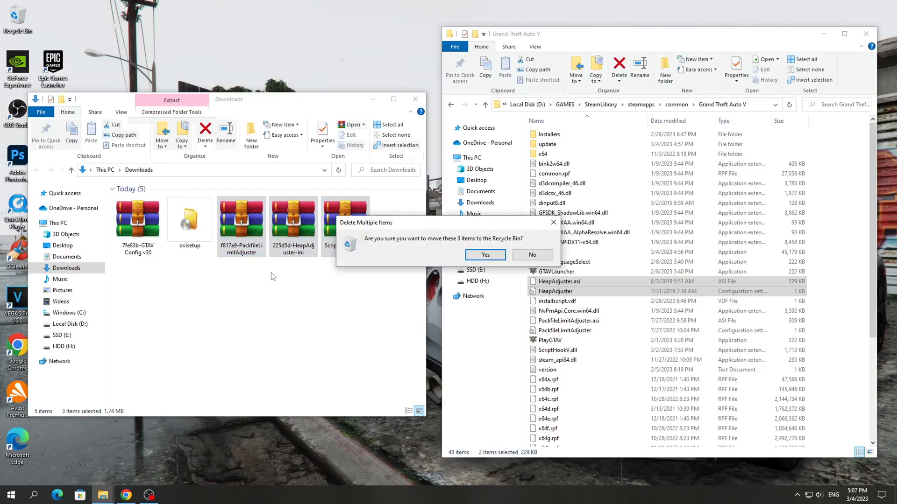
# Delete the three used archives and close the Grand Theft Auto V folder window.
pyautogui.click(484, 255)
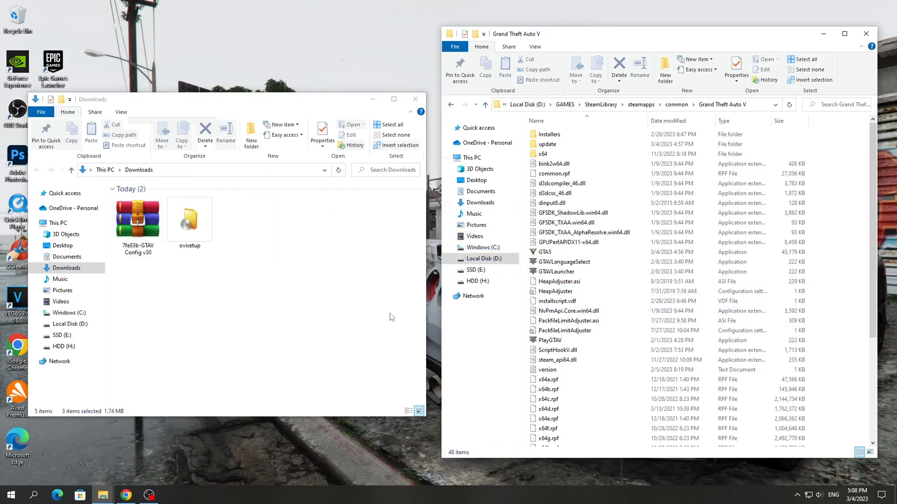
pyautogui.click(865, 33)
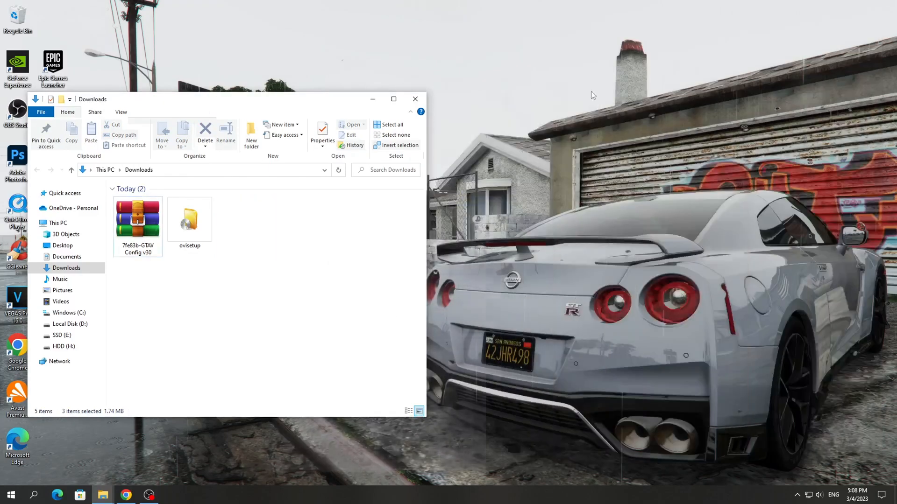
# Install OpenIV in English, agreeing to download its files.
pyautogui.click(189, 219)
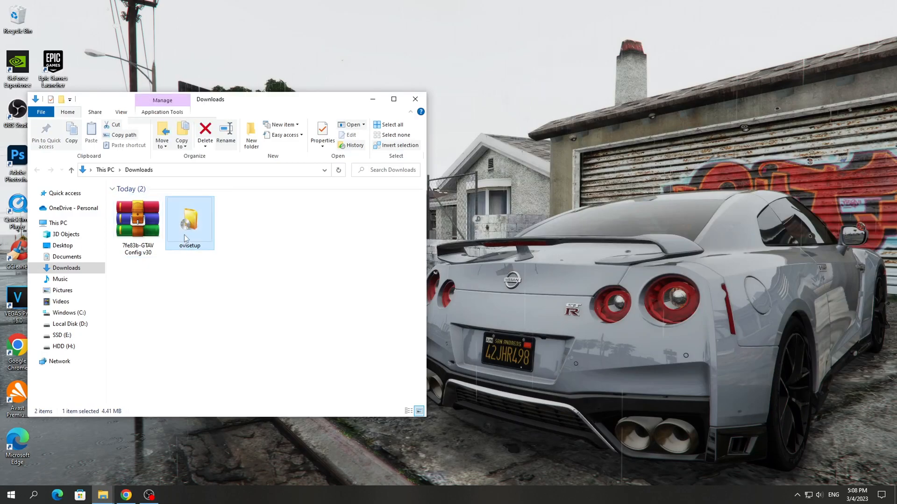
pyautogui.doubleClick(189, 218)
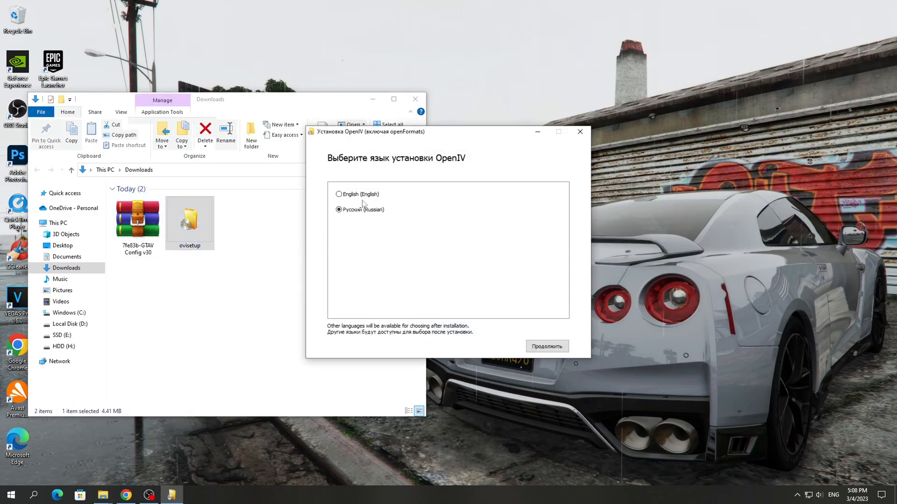
pyautogui.click(545, 345)
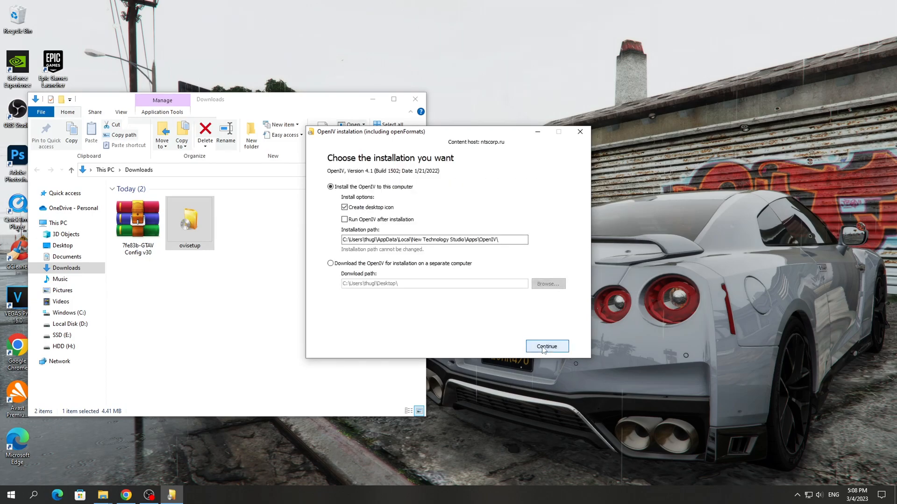
pyautogui.click(546, 346)
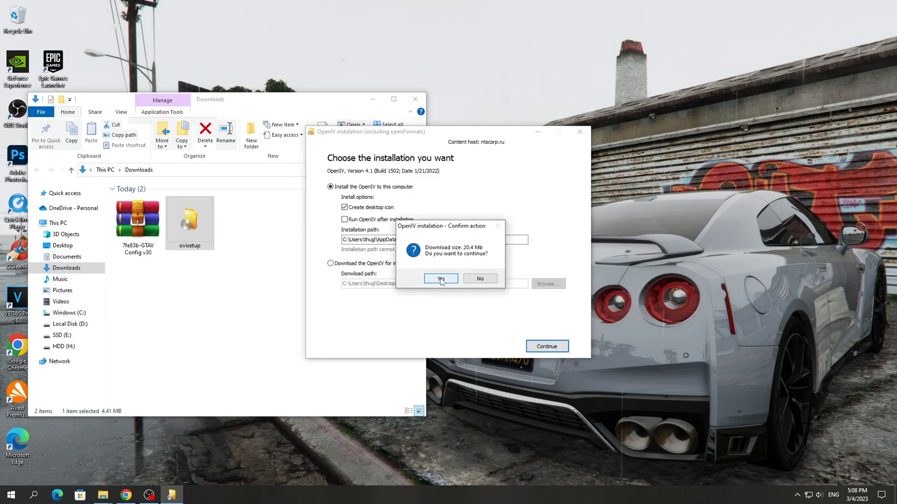
pyautogui.click(441, 279)
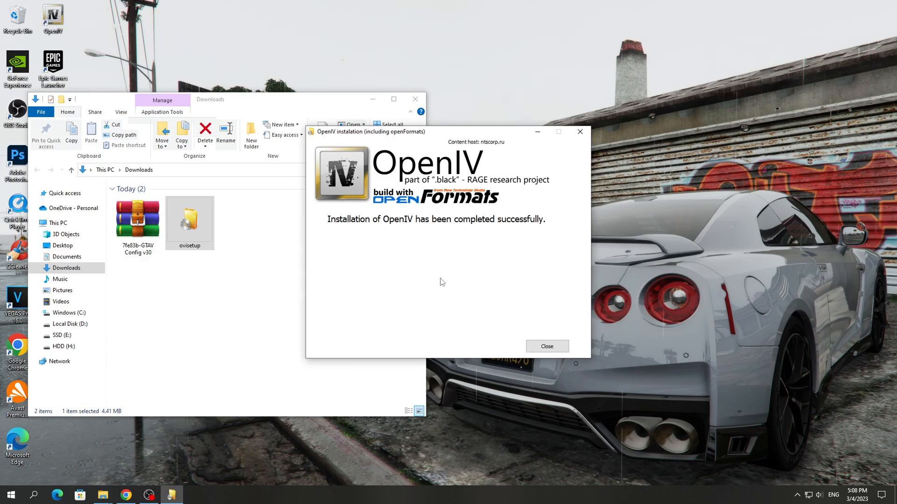
pyautogui.click(545, 346)
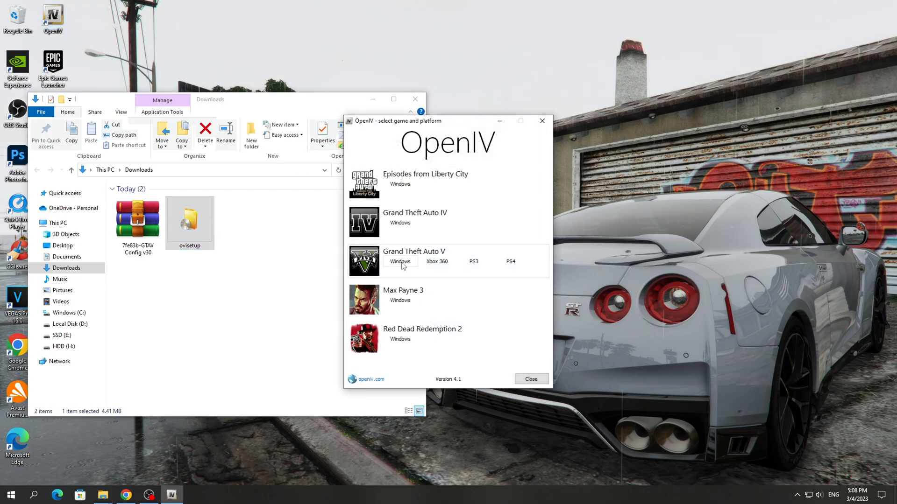
# Set the Grand Theft Auto V folder on drive D as the game location, GTA5.exe detected.
pyautogui.click(400, 261)
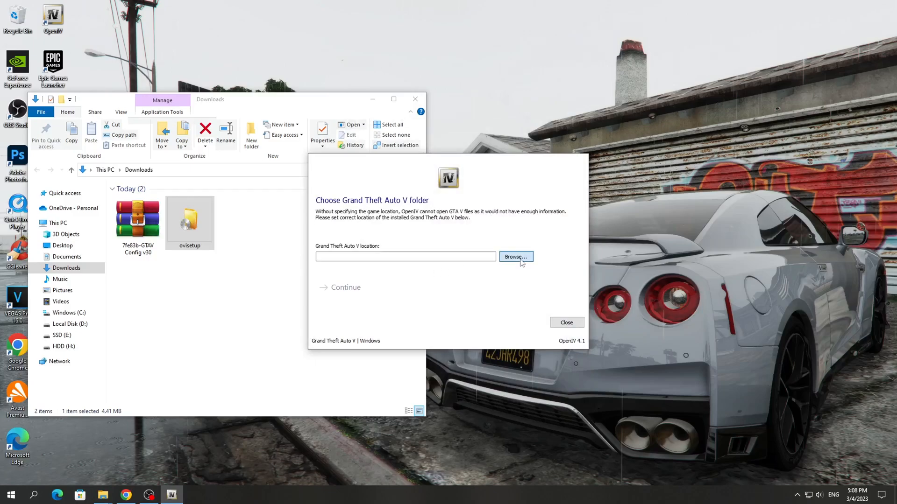
pyautogui.click(514, 257)
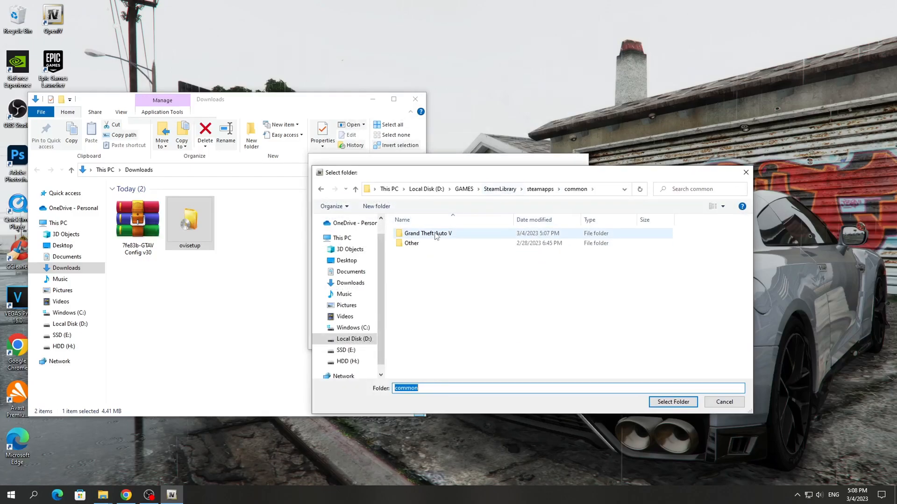
pyautogui.click(427, 233)
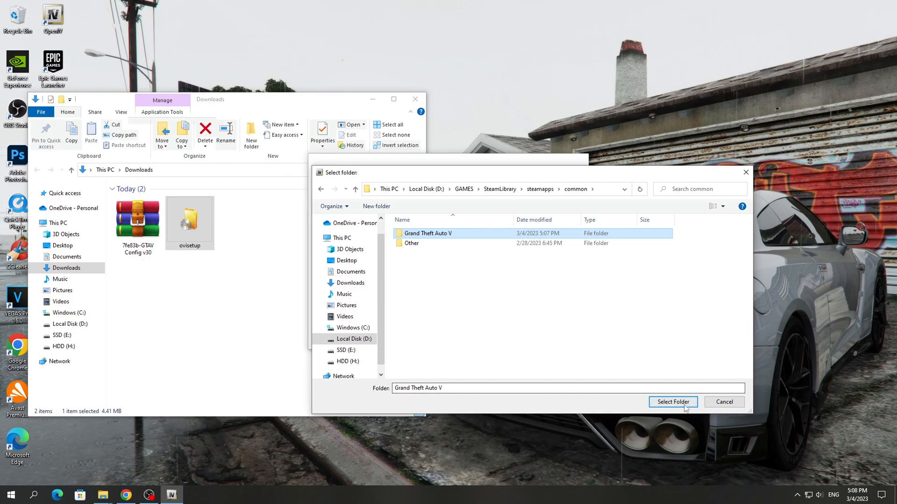
pyautogui.click(672, 402)
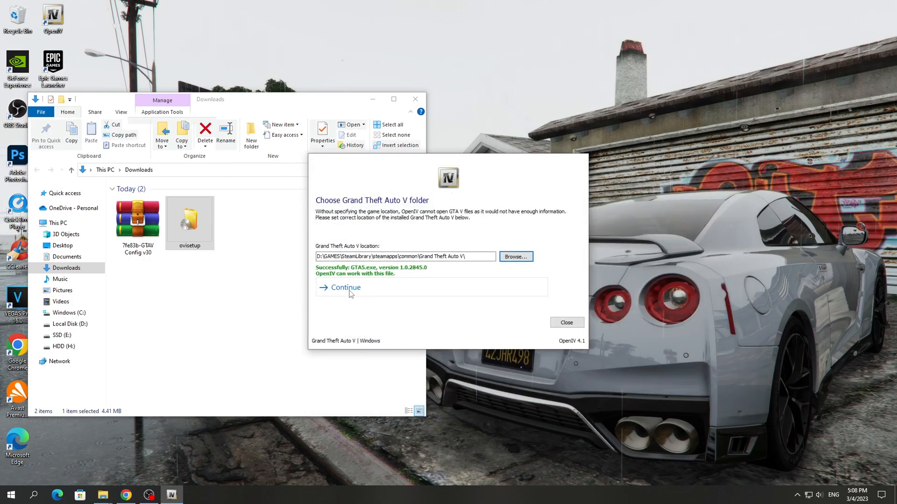
pyautogui.click(345, 287)
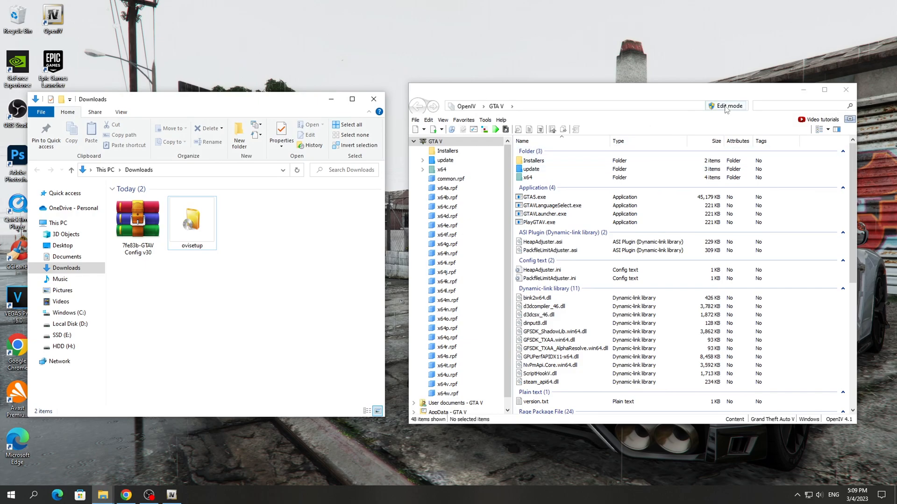
# Turn on OpenIV edit mode, accepting the editing-mode warning.
pyautogui.click(726, 106)
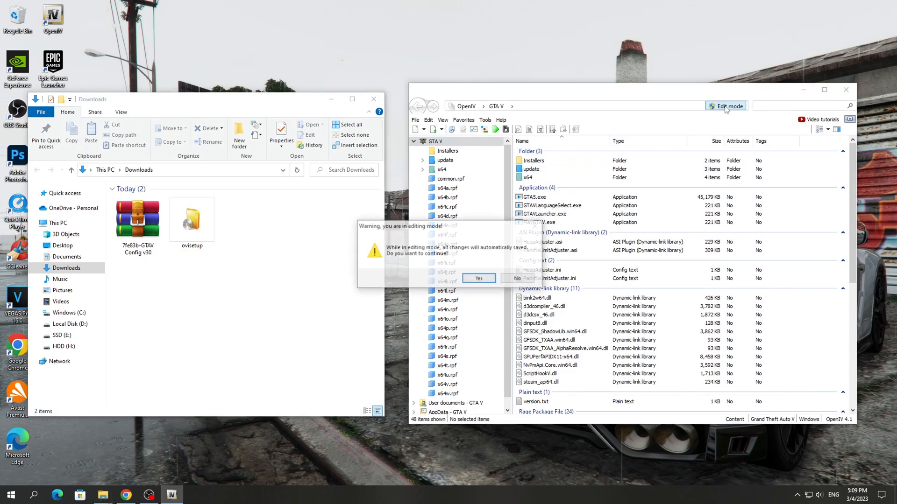
pyautogui.click(479, 278)
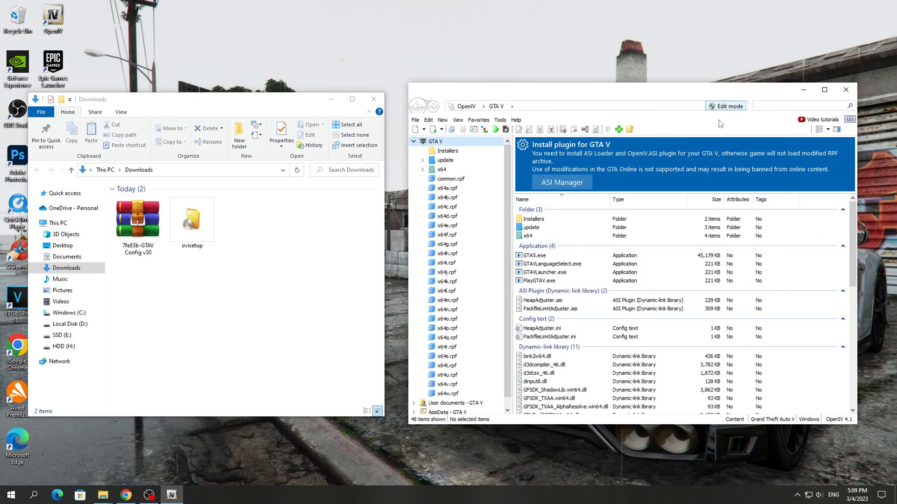
pyautogui.click(500, 120)
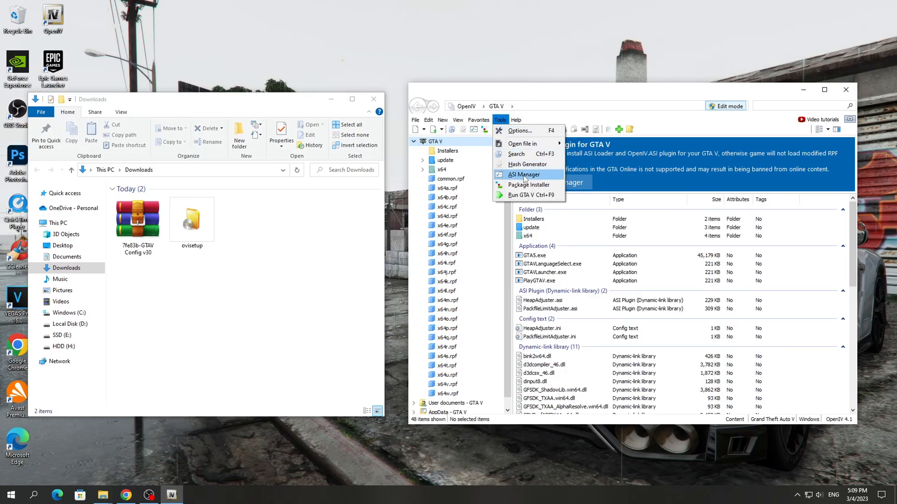
# Install the OpenIV.ASI plugin through ASI Manager and close it.
pyautogui.click(523, 174)
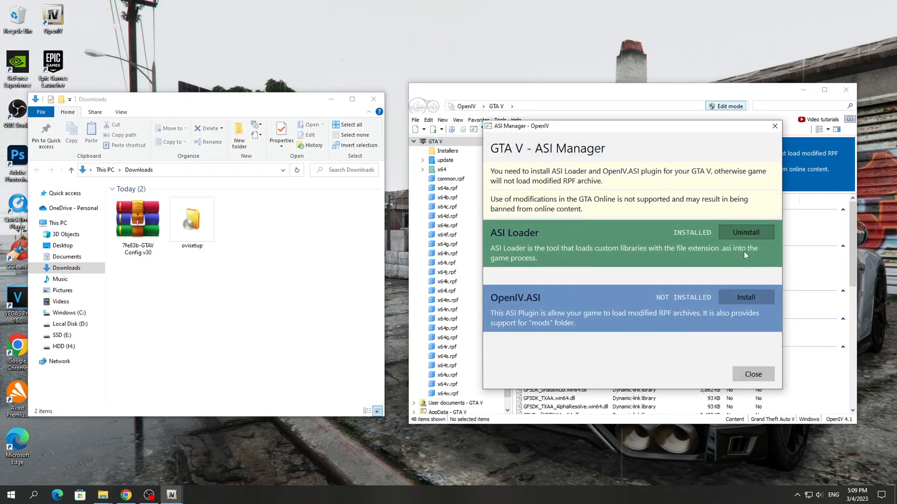
pyautogui.click(746, 297)
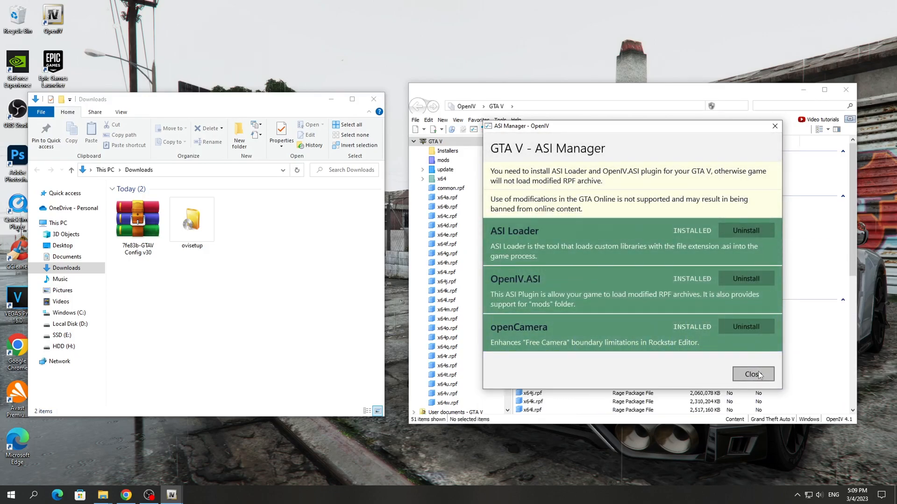
pyautogui.click(753, 374)
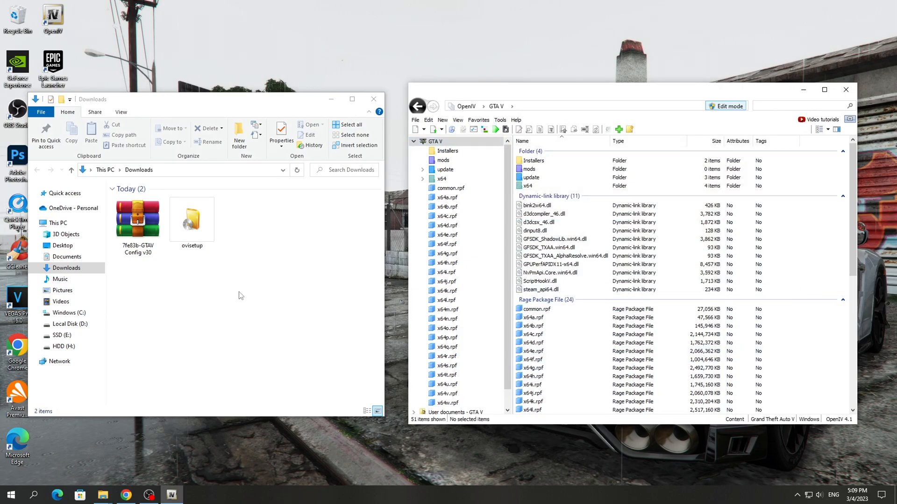
# Open the GTAV Config v30 archive in WinRAR from Downloads.
pyautogui.click(137, 220)
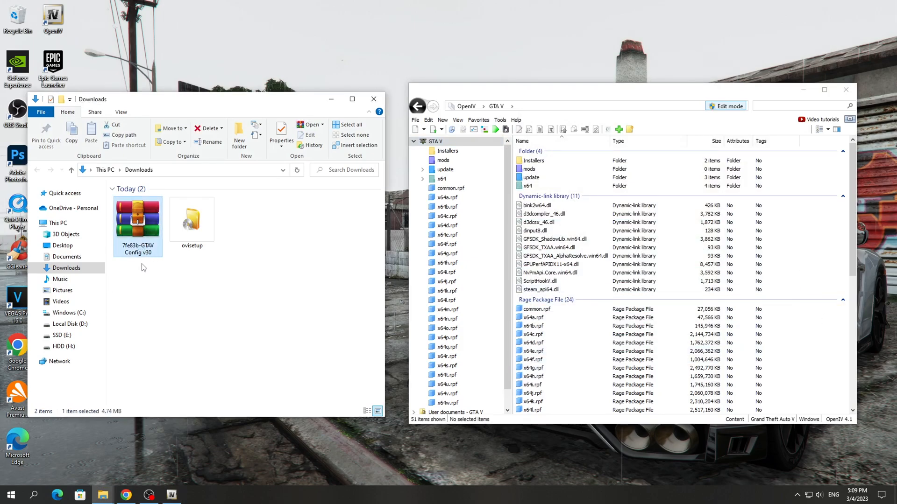
pyautogui.doubleClick(137, 223)
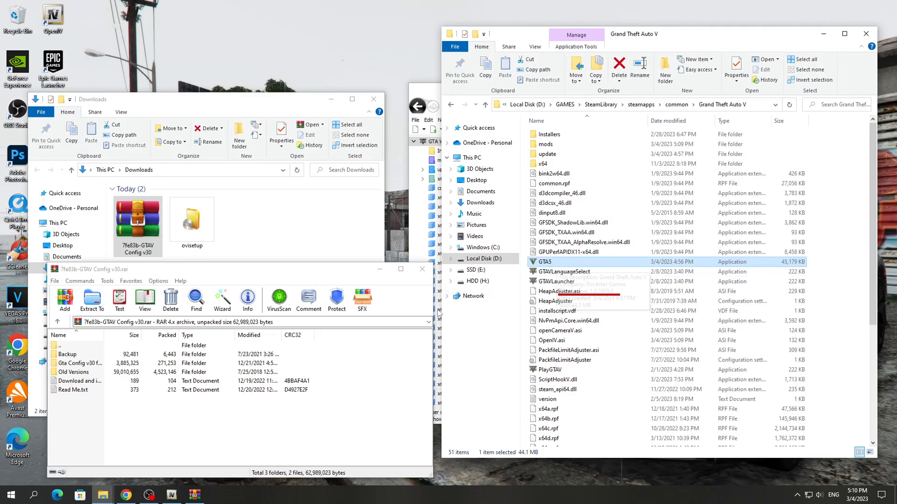
pyautogui.click(80, 363)
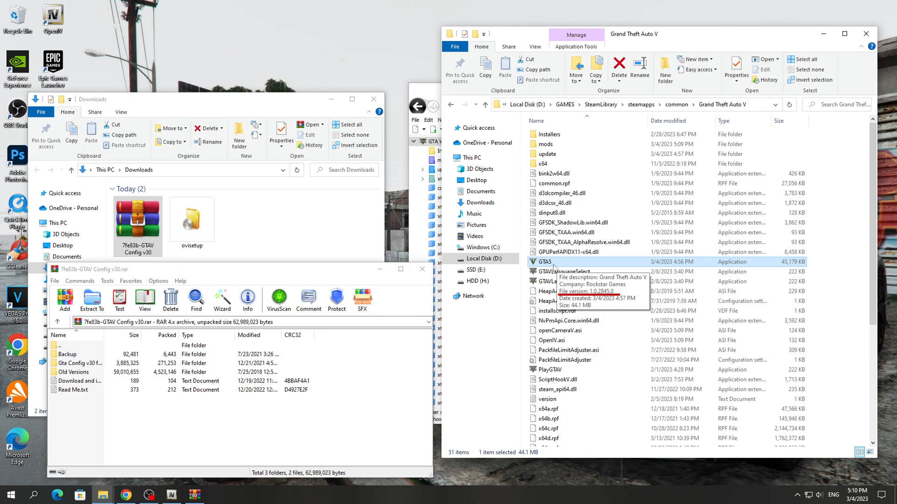
pyautogui.click(80, 363)
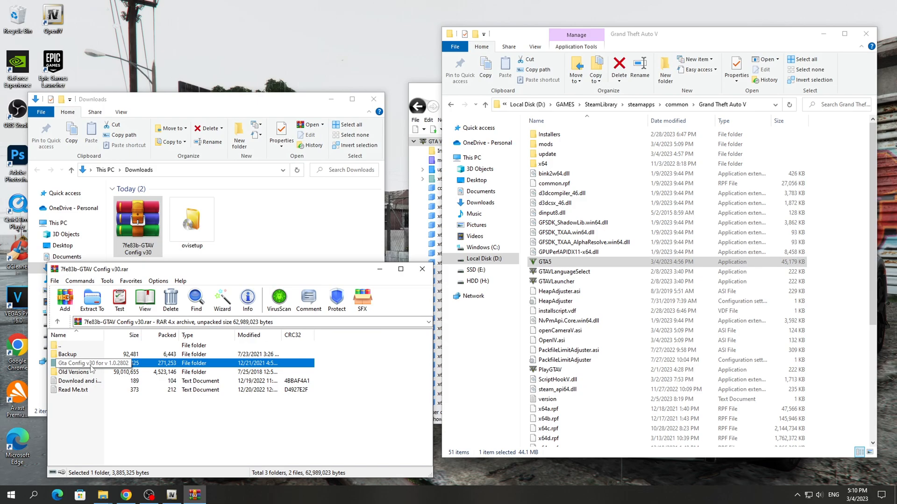
# Browse Old Versions, then enter the Gta Config v30 for v 1.0.2802 folder.
pyautogui.click(74, 372)
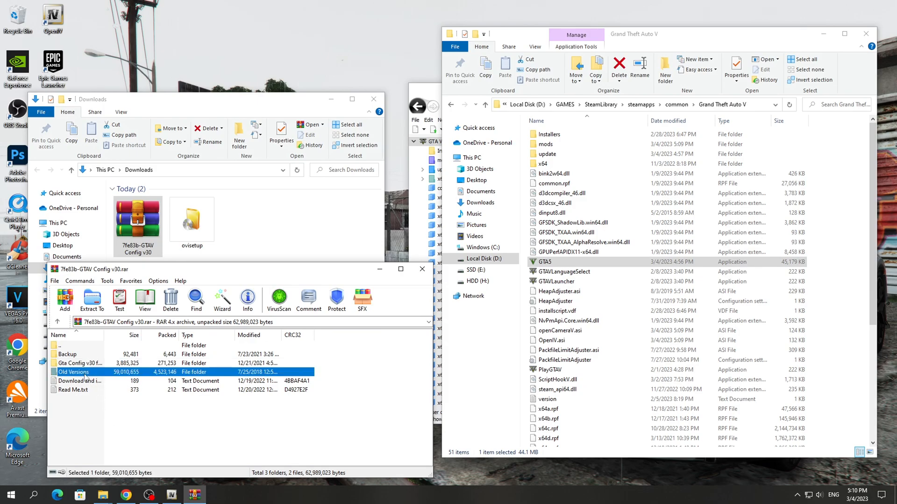
pyautogui.doubleClick(73, 372)
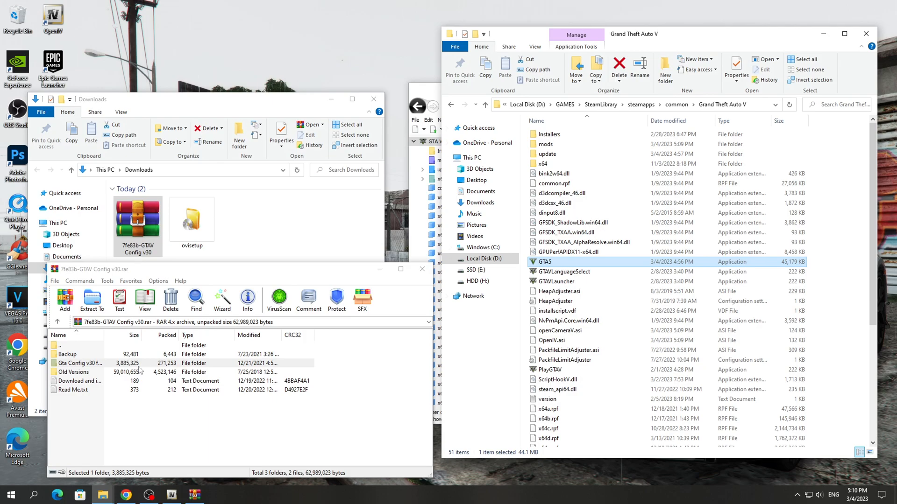
pyautogui.click(91, 363)
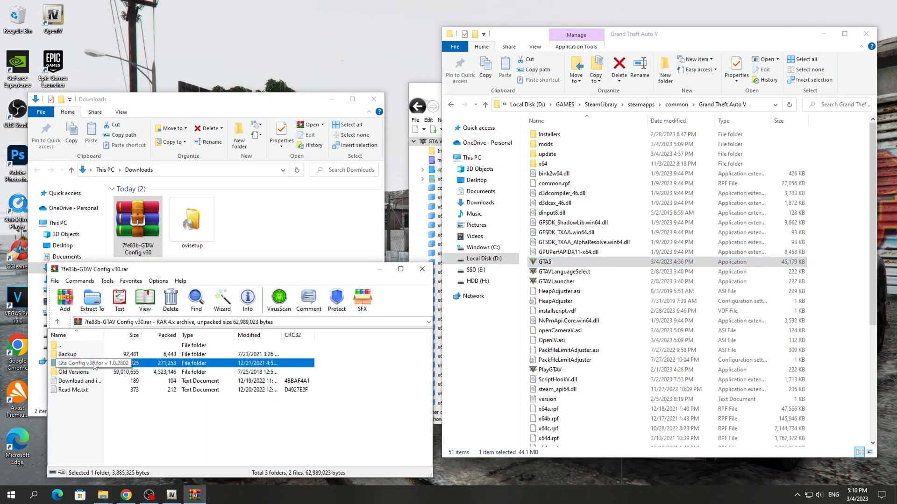
pyautogui.doubleClick(94, 363)
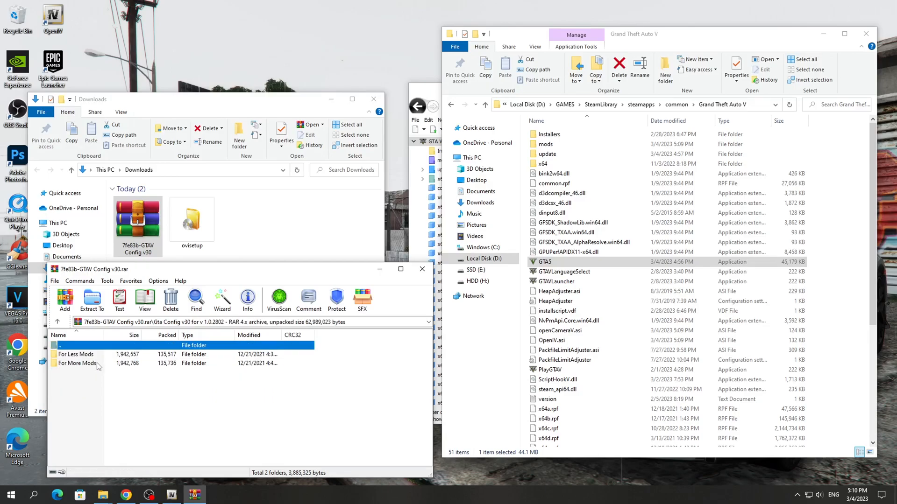
# Enter For More Mods and its Stock Traffic (Means Gta base) folder holding gameconfig.xml.
pyautogui.doubleClick(77, 363)
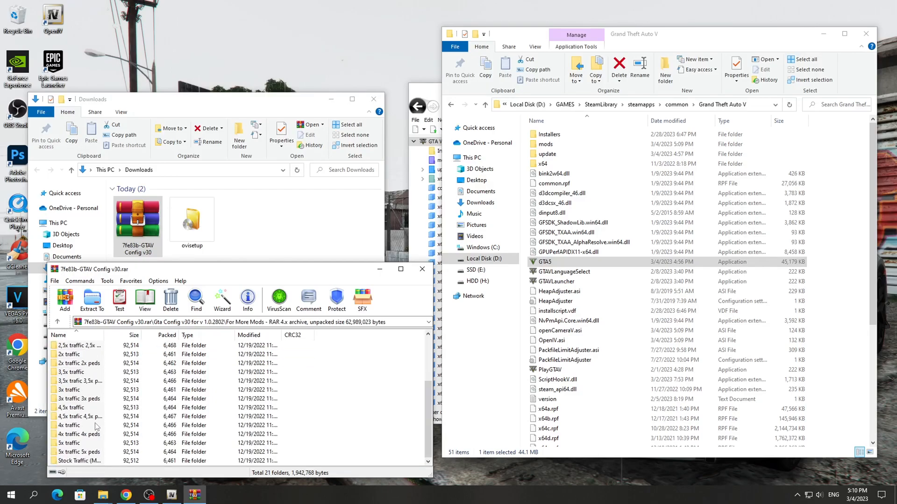
pyautogui.doubleClick(79, 461)
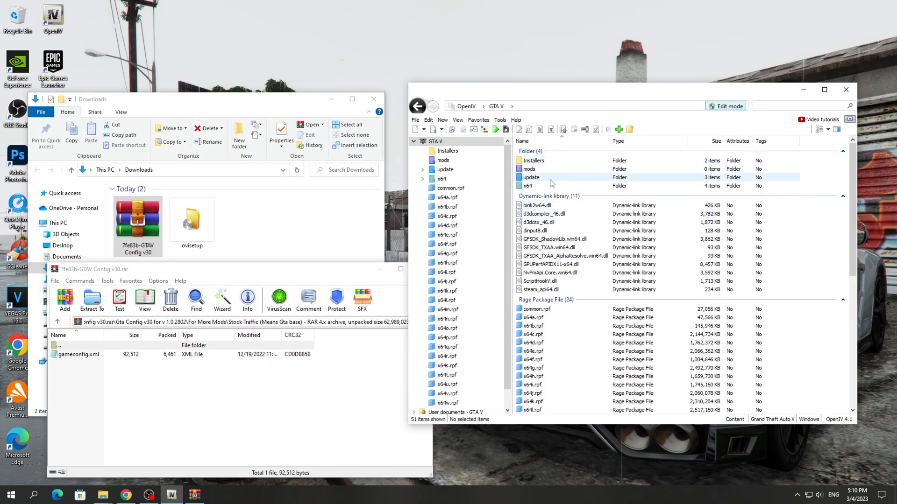
# Copy update\update.rpf into the mods folder and open the mods copy.
pyautogui.doubleClick(530, 177)
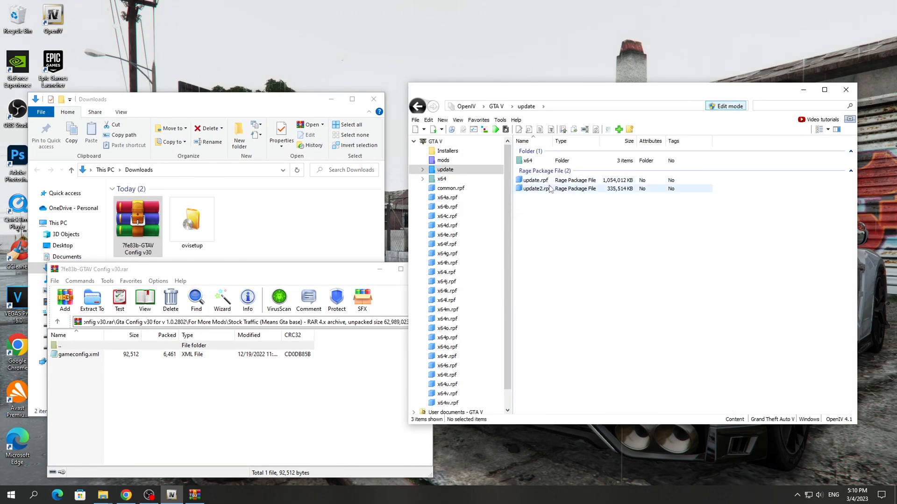
pyautogui.click(533, 180)
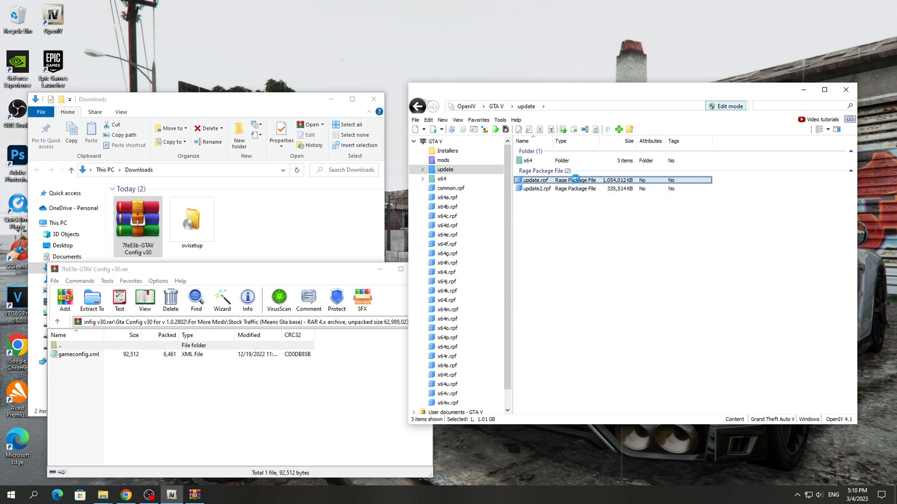
pyautogui.doubleClick(535, 181)
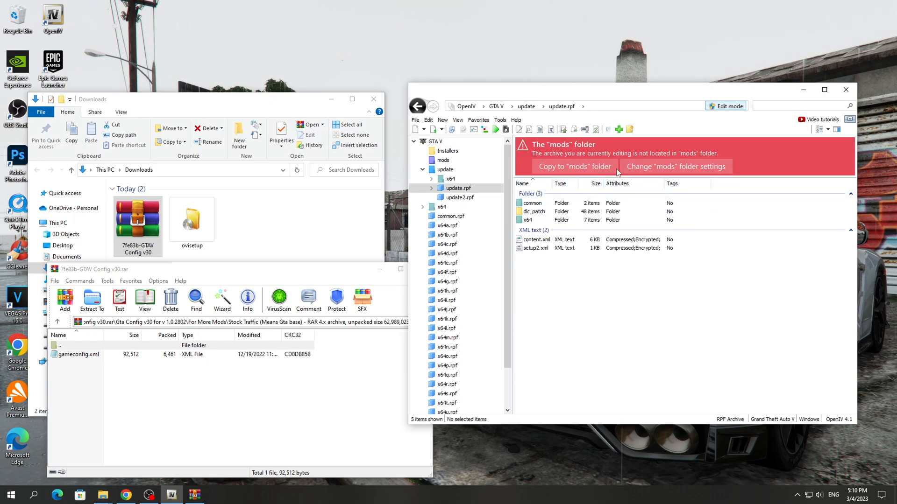
pyautogui.click(573, 166)
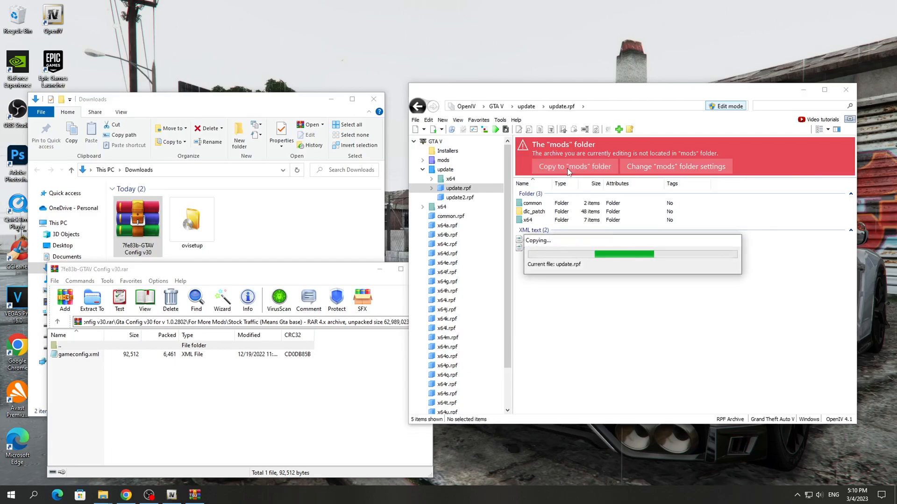
pyautogui.click(573, 166)
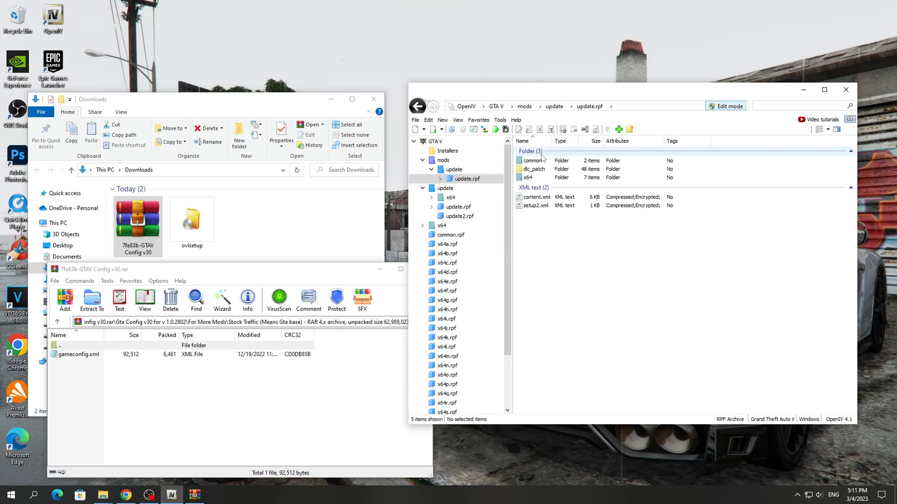
# Enter common\data inside the mods copy of update.rpf.
pyautogui.doubleClick(533, 161)
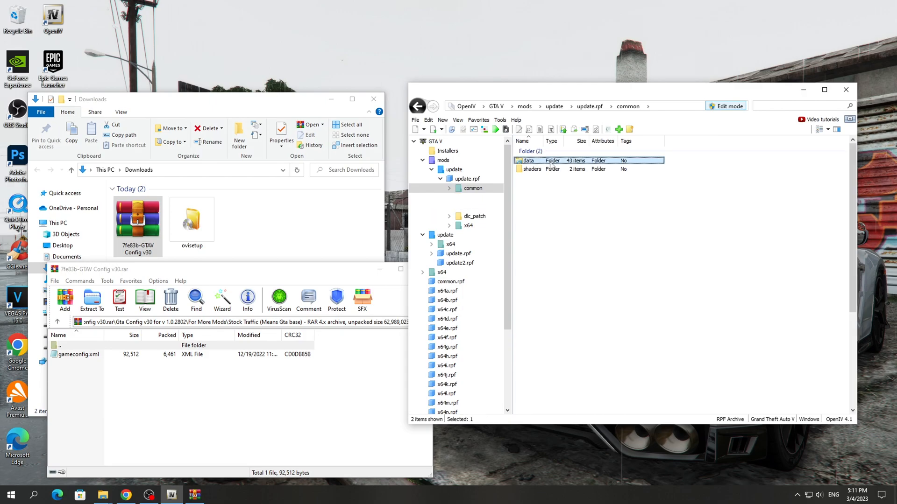
pyautogui.doubleClick(529, 160)
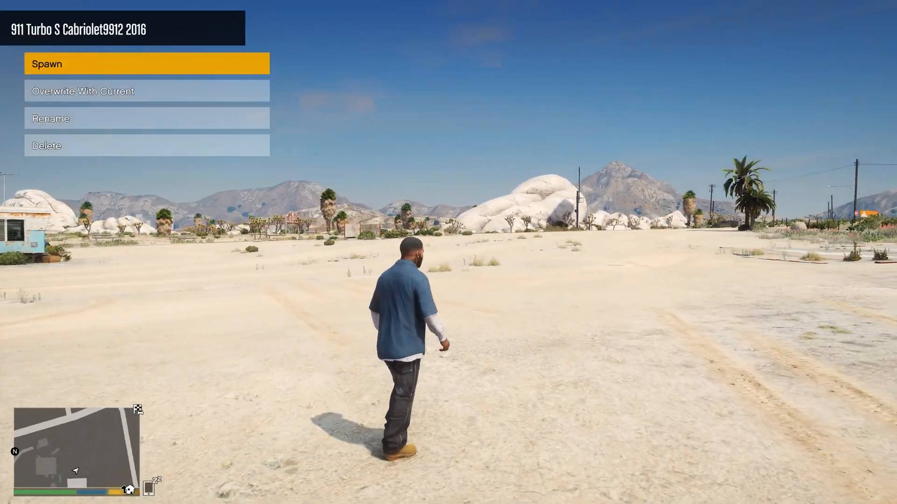
# Spawn the saved Porsche 911 Turbo S Cabriolet 2016 beside the player.
pyautogui.click(146, 64)
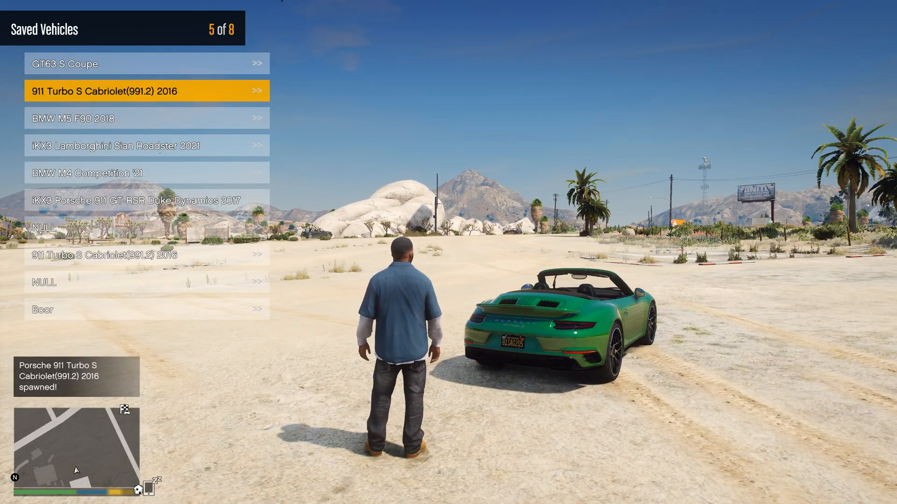